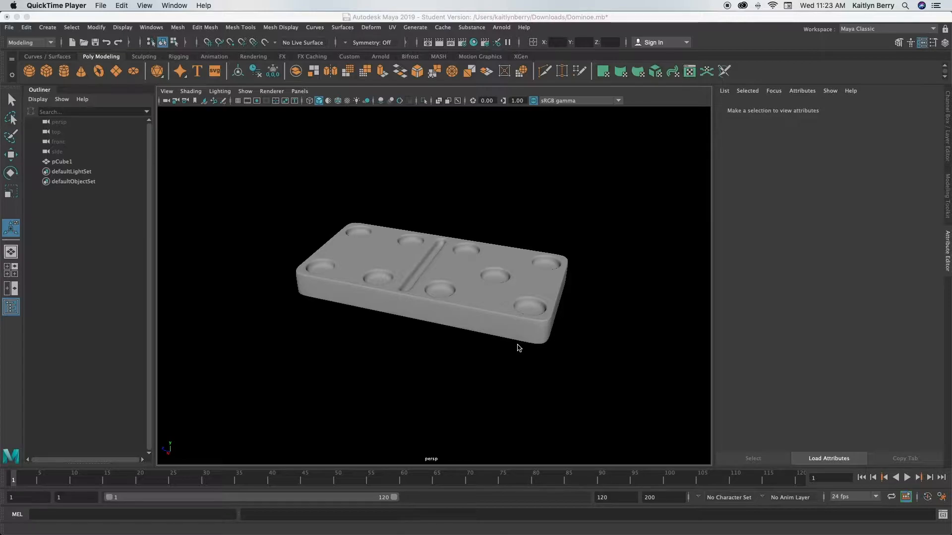
mouse_move(610, 306)
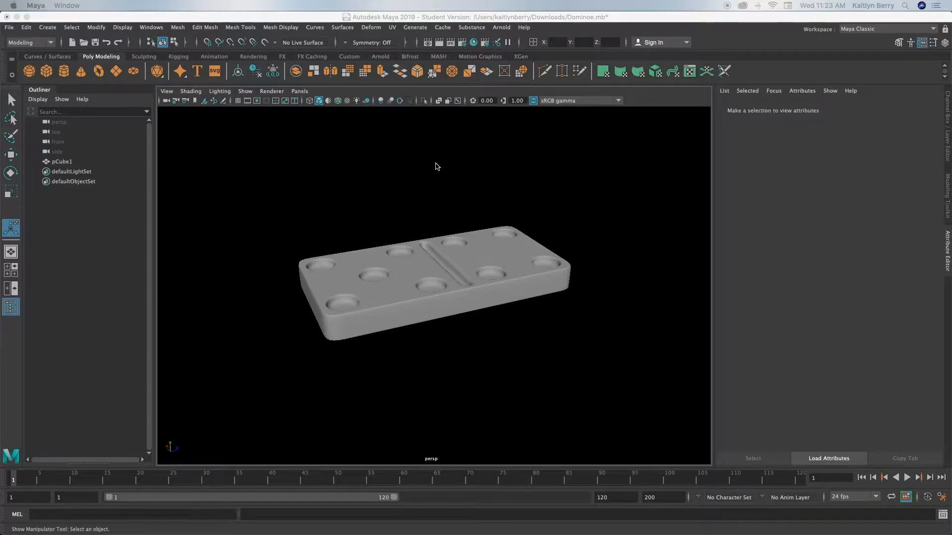
mouse_move(518, 366)
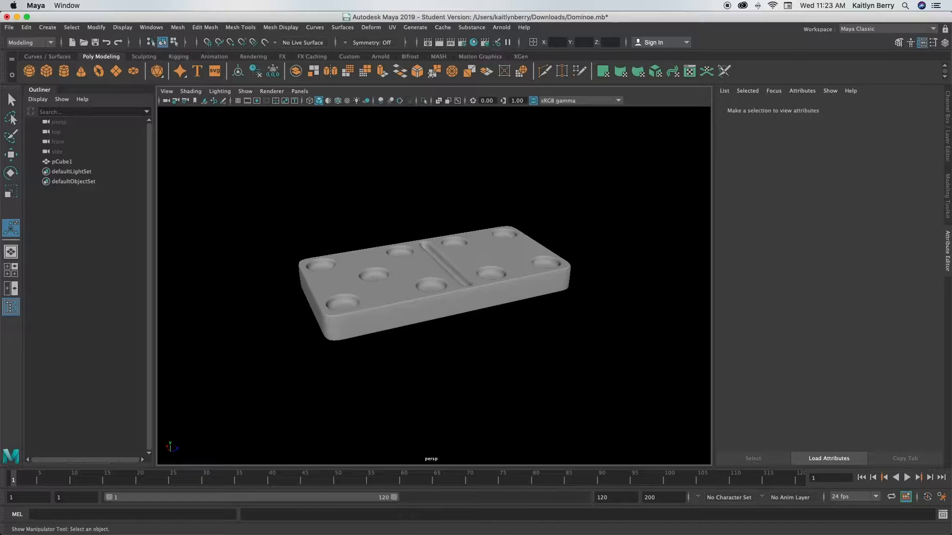
mouse_move(494, 180)
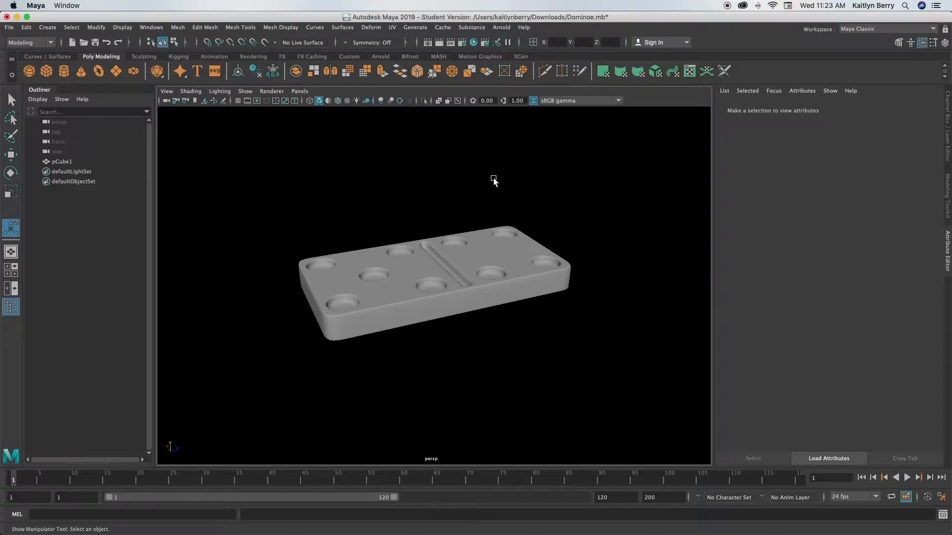
Step: Start a new scene and add a polygon cube, setting its polyCube1 Width to 4
left_click(9, 28)
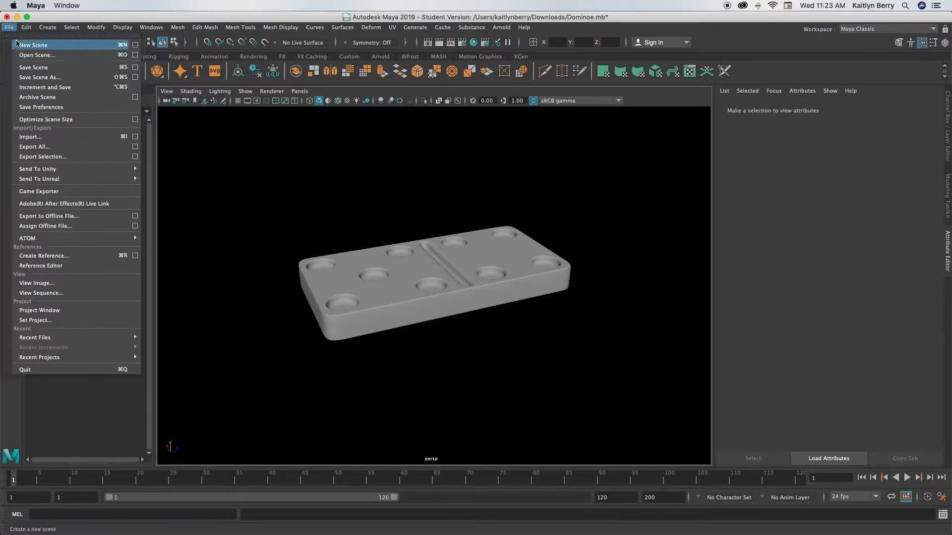
left_click(34, 67)
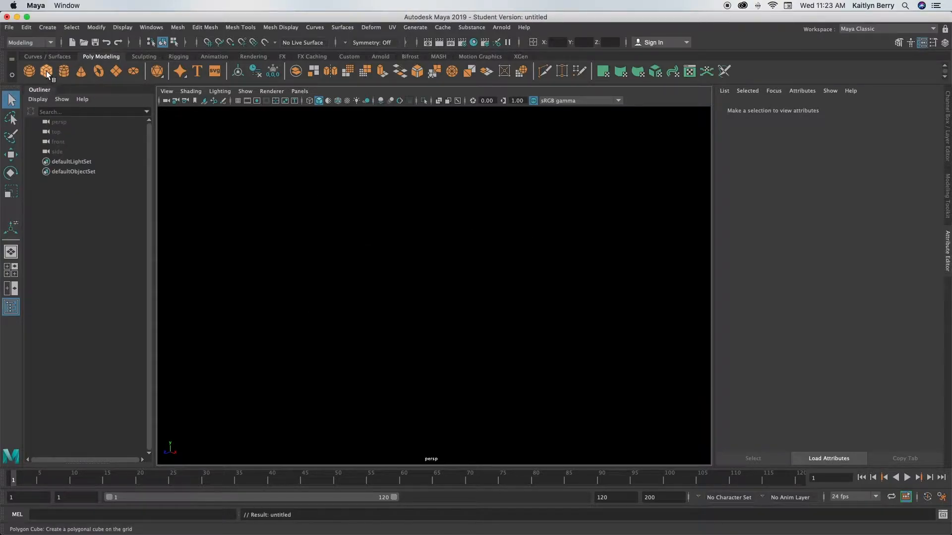
left_click(46, 71)
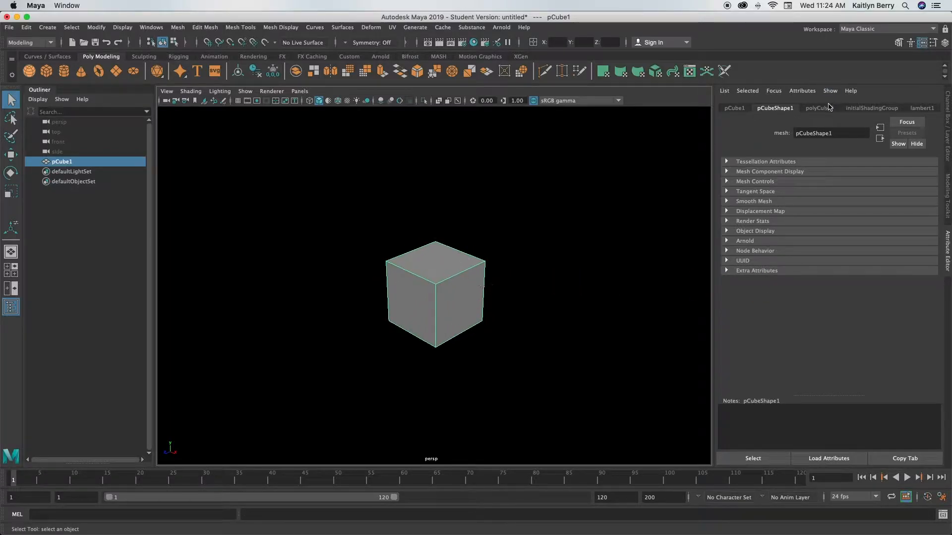
left_click(819, 108)
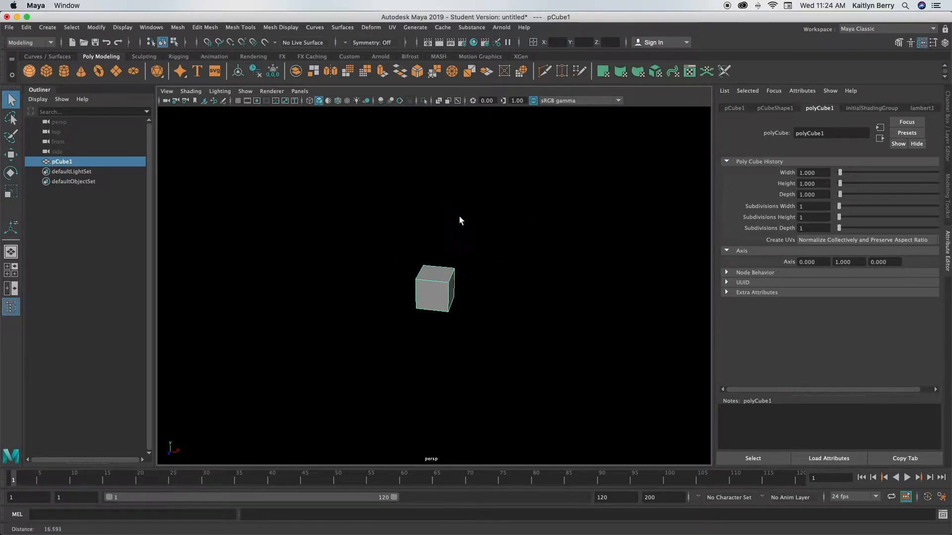
left_click(434, 291)
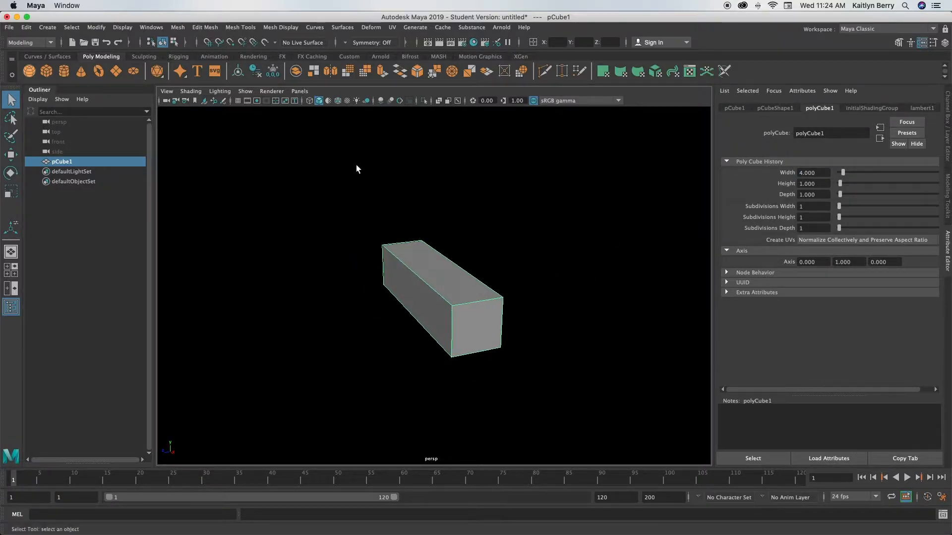
mouse_move(332, 159)
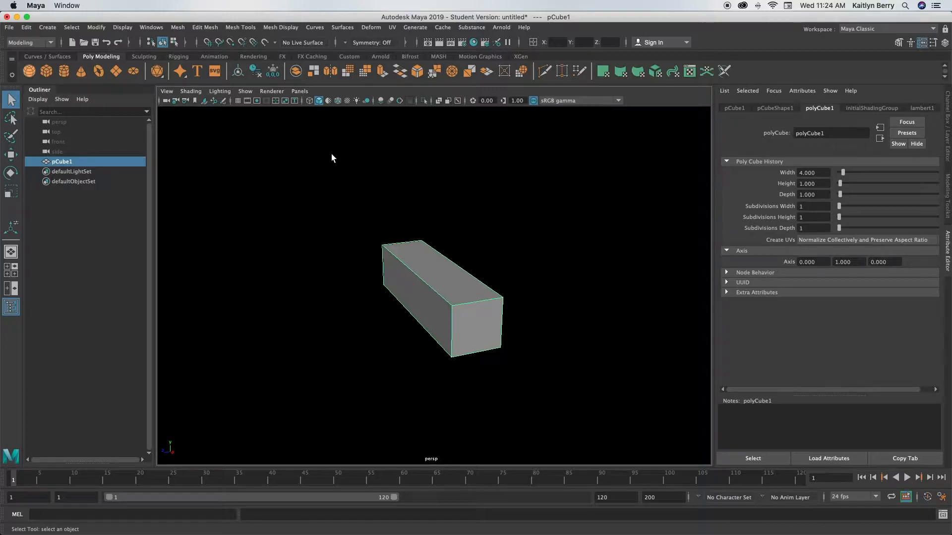
Step: Show the ground grid and set the cube's Height to 0.5 and Depth to 2
left_click(239, 101)
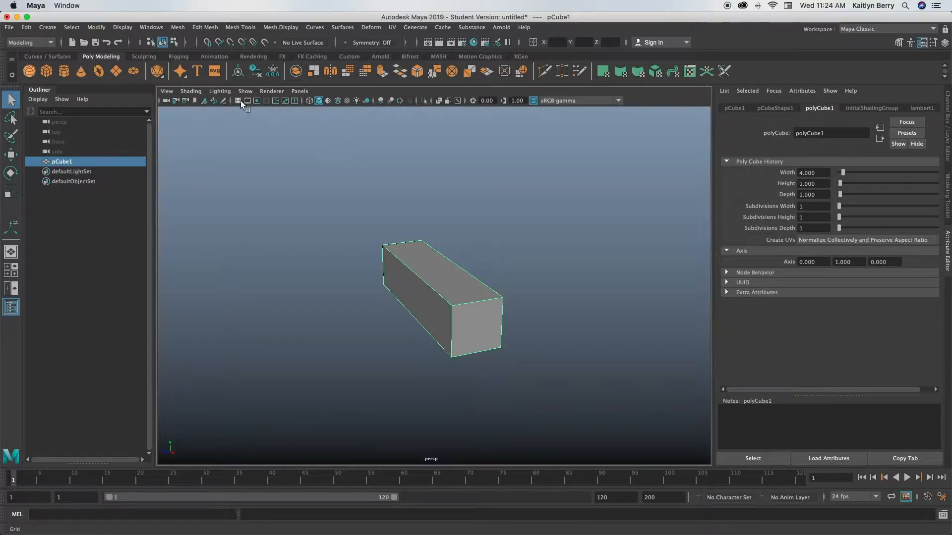
left_click(239, 101)
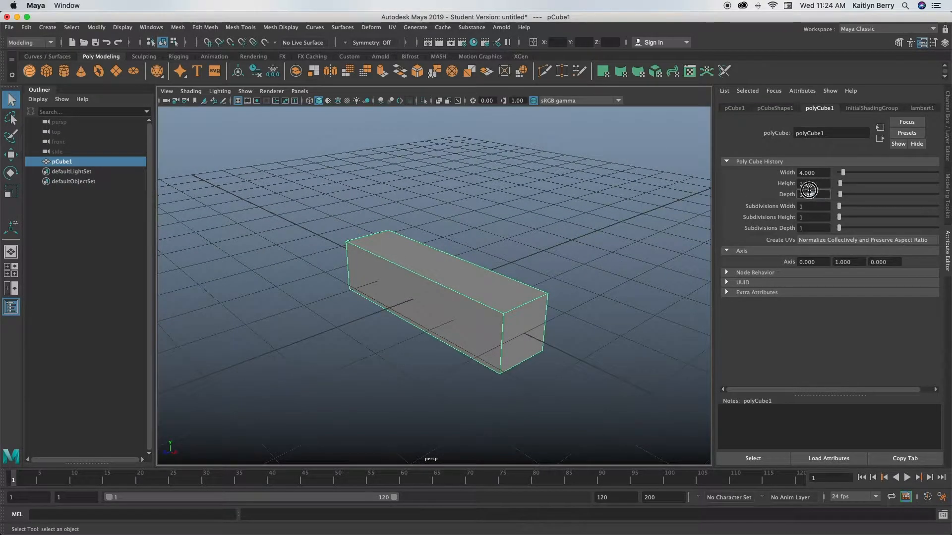
triple_click(813, 183)
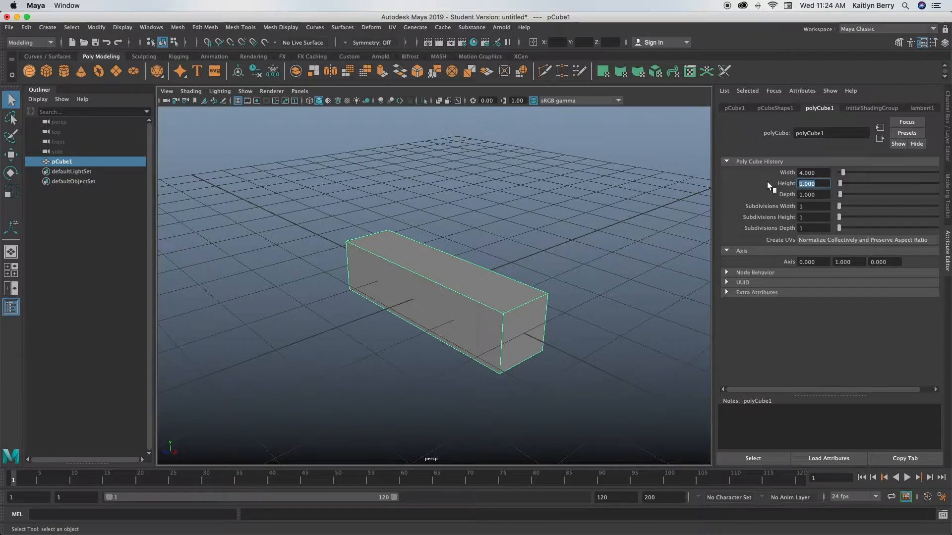
type("0.500")
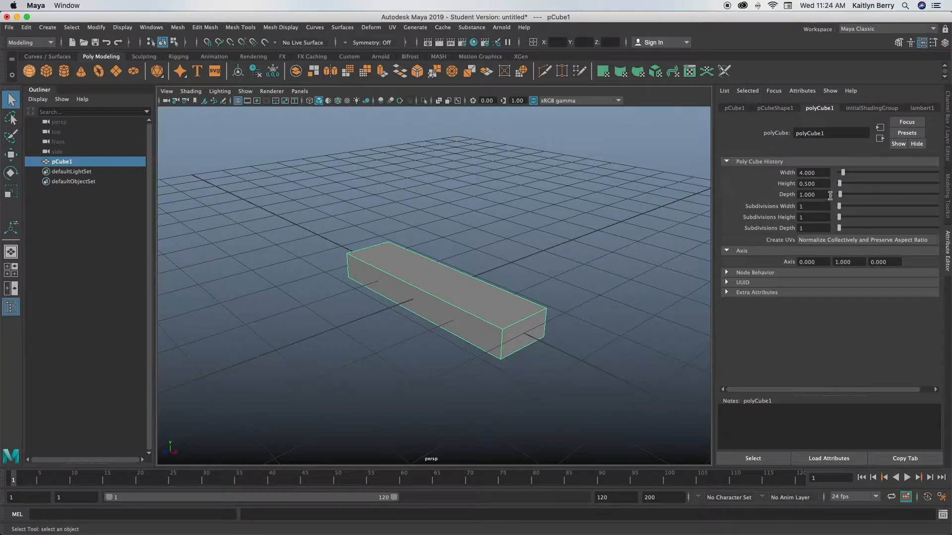
left_click_drag(806, 194, 816, 195)
type("2.000")
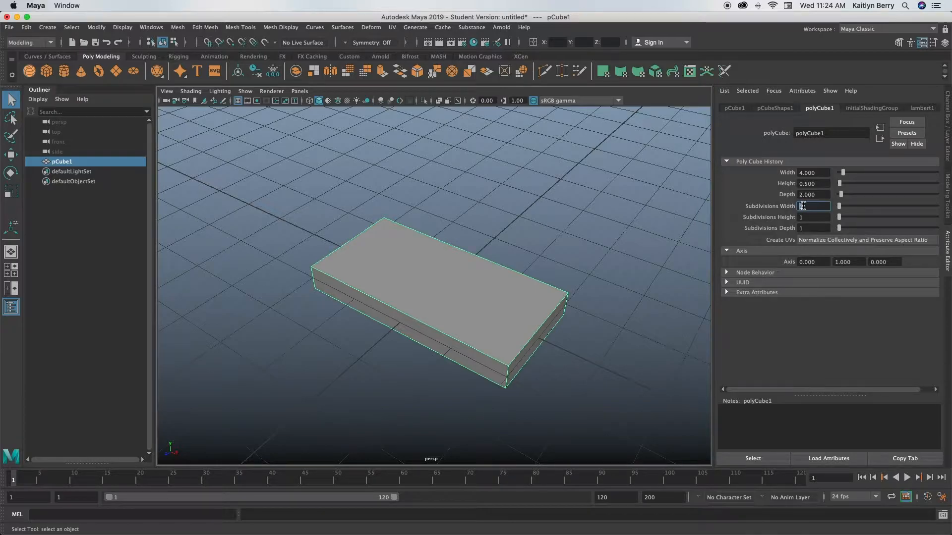
Step: Dolly the camera in closer to the subdivided slab
left_click_drag(425, 274, 425, 243)
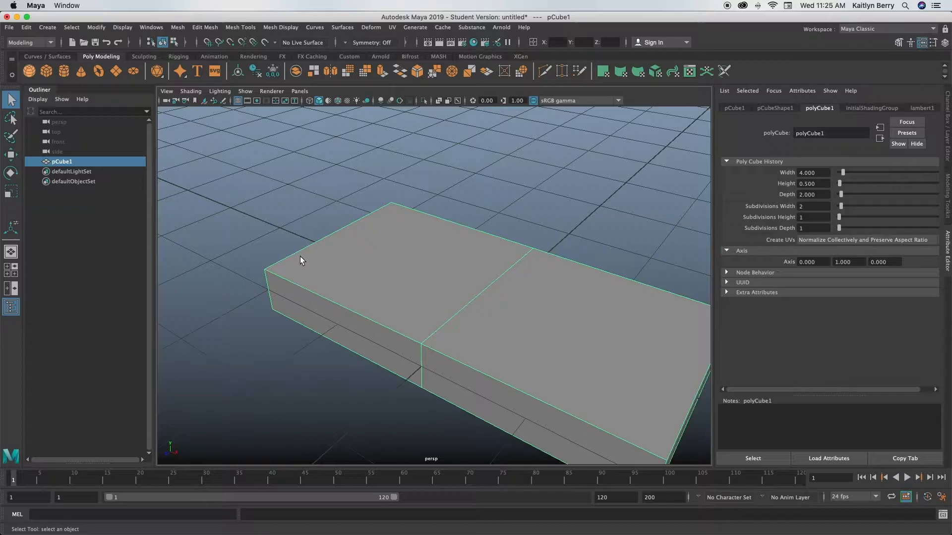
mouse_move(388, 220)
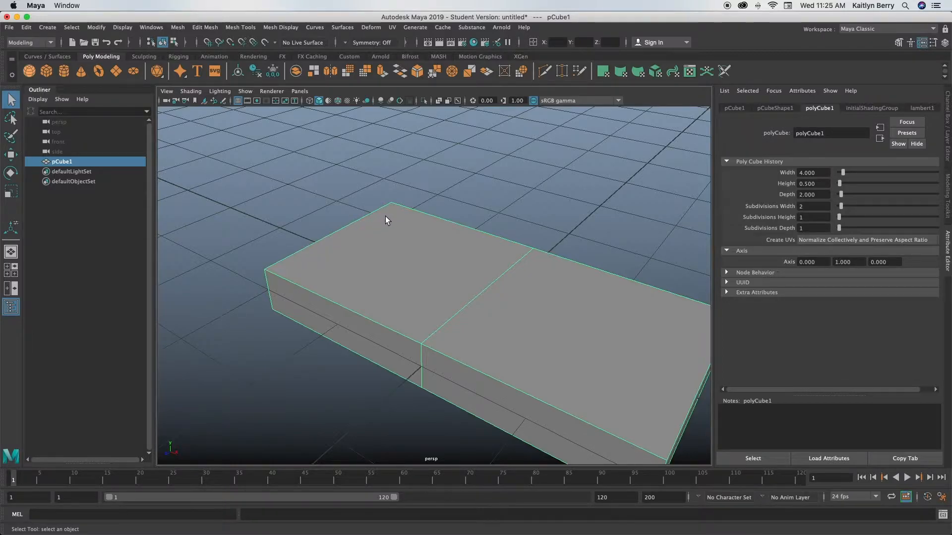
mouse_move(810, 220)
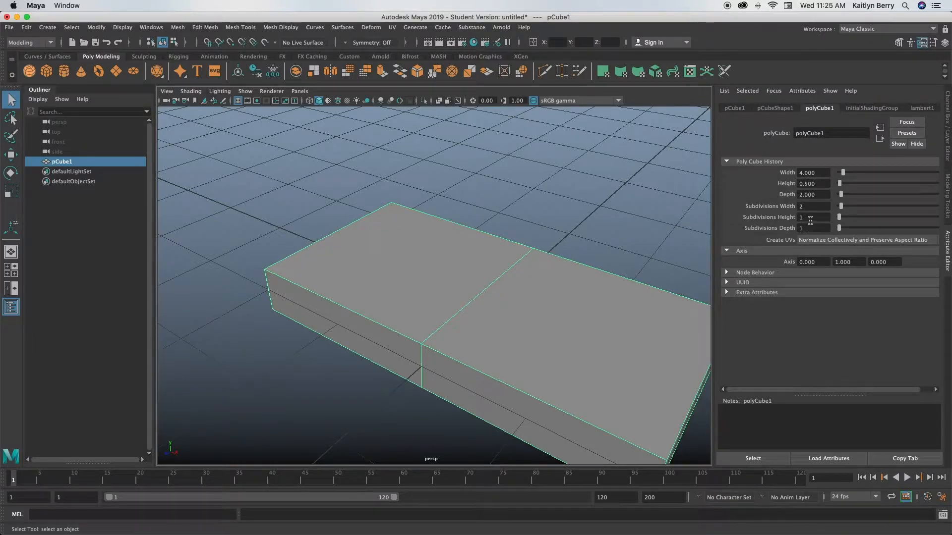
Step: Set Subdivisions Width to 13, Width to 6 and Depth to 2.5 in the polyCube1 attributes
triple_click(812, 217)
type("2")
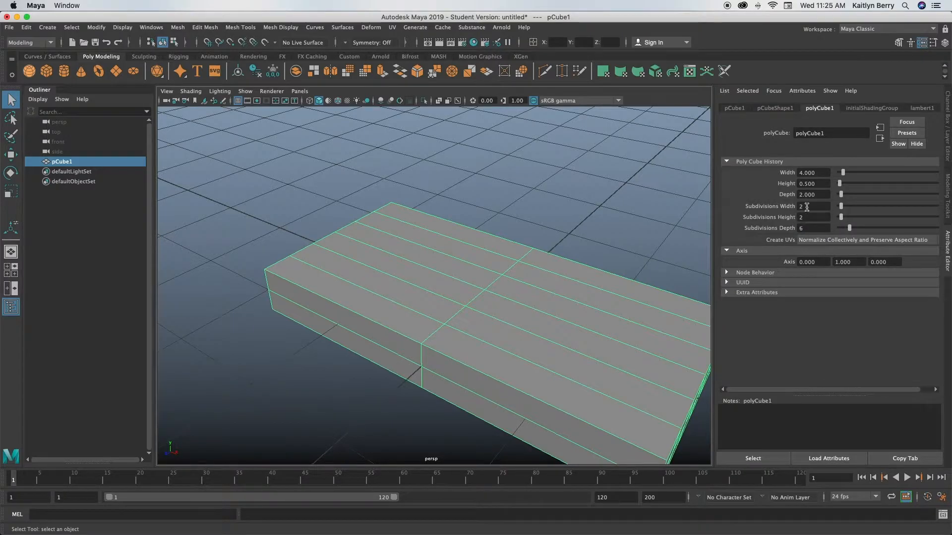
triple_click(813, 206)
type("10")
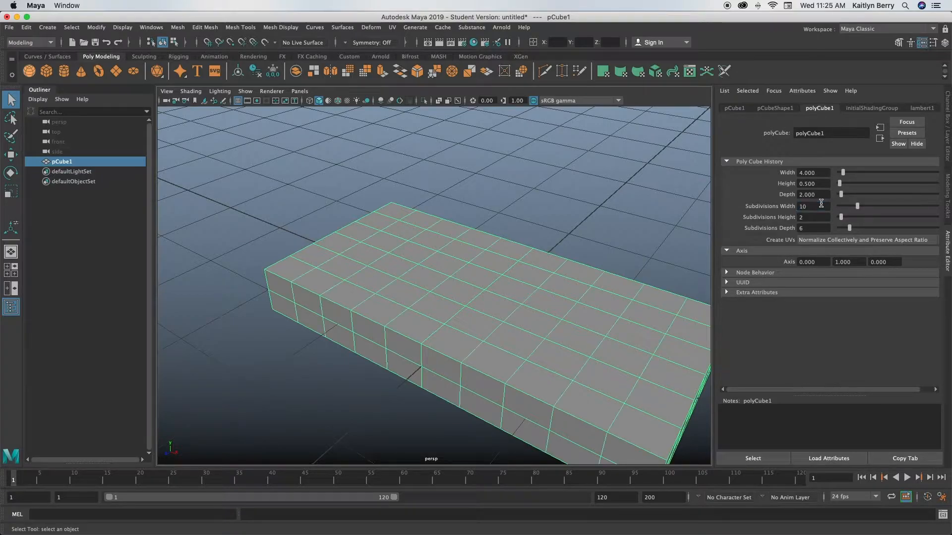
mouse_move(598, 247)
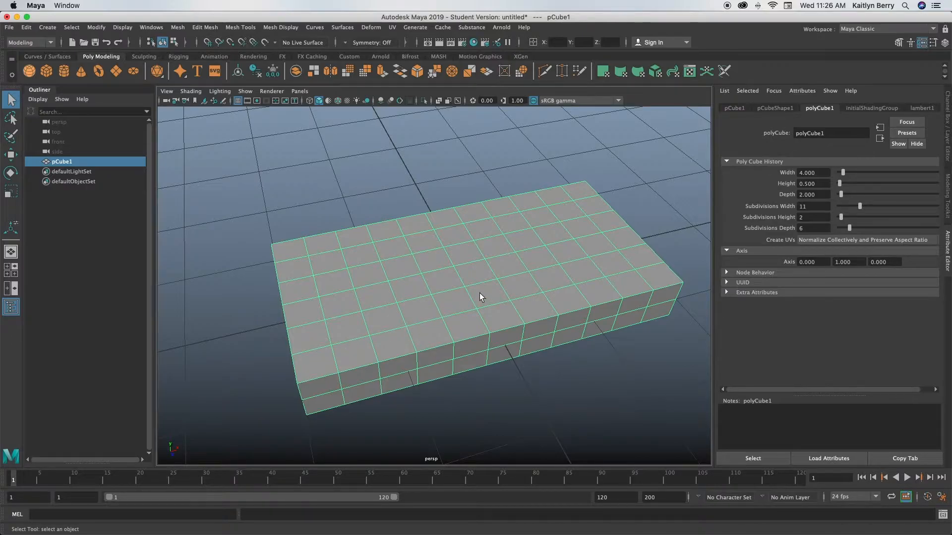
mouse_move(484, 301)
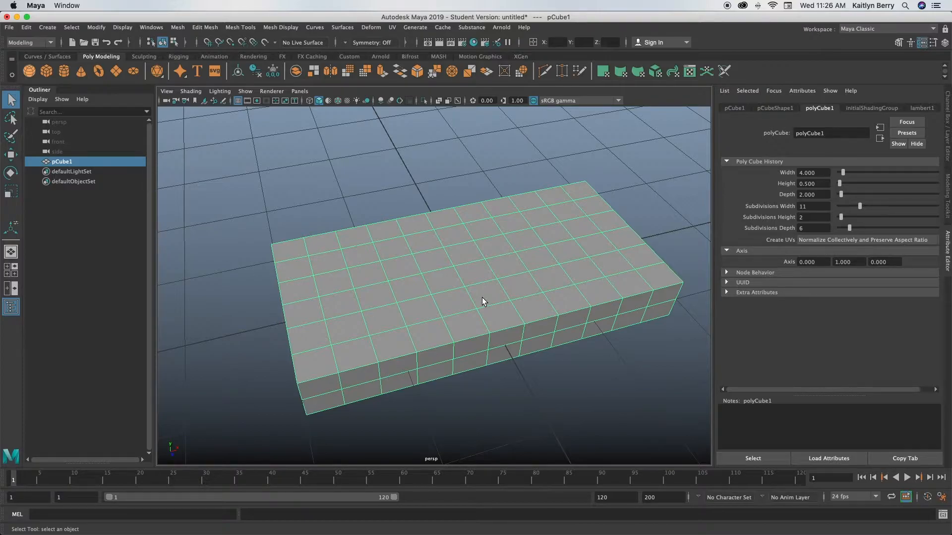
mouse_move(494, 325)
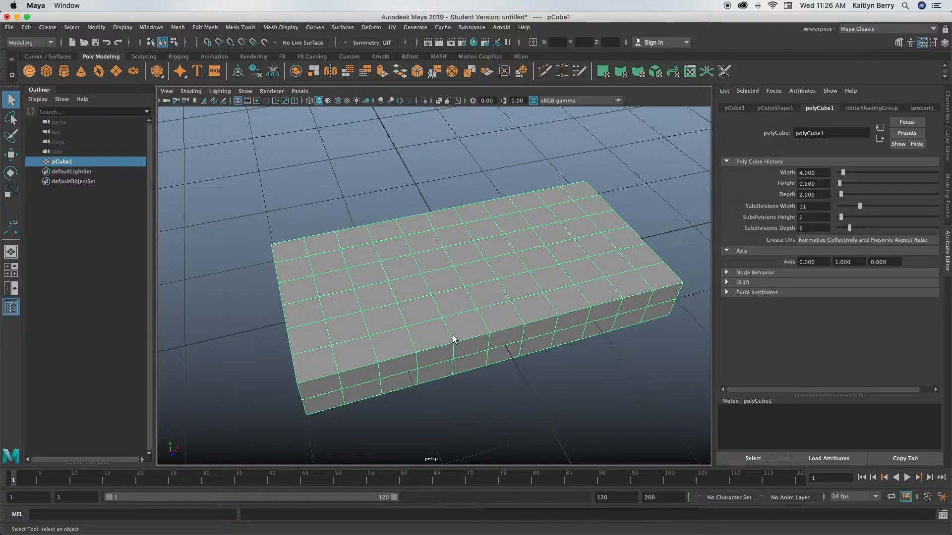
mouse_move(333, 366)
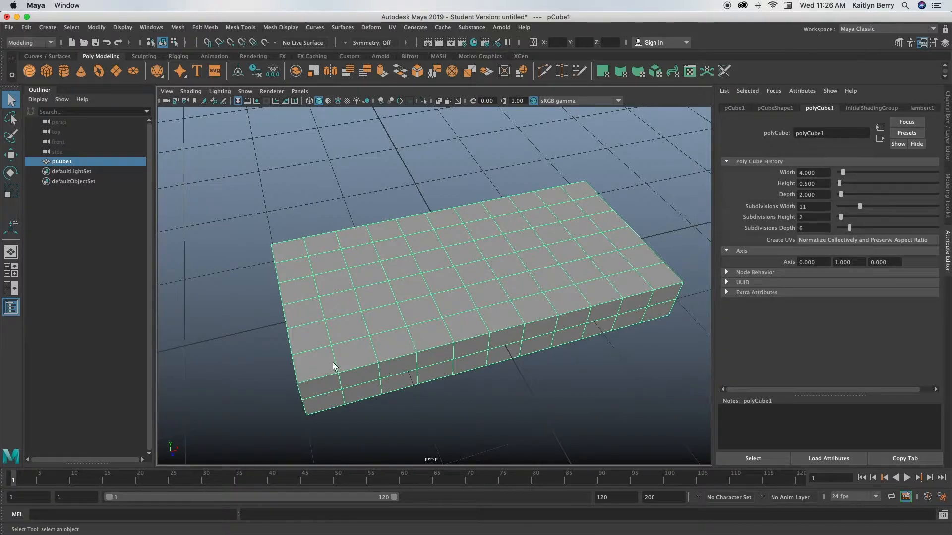
mouse_move(349, 362)
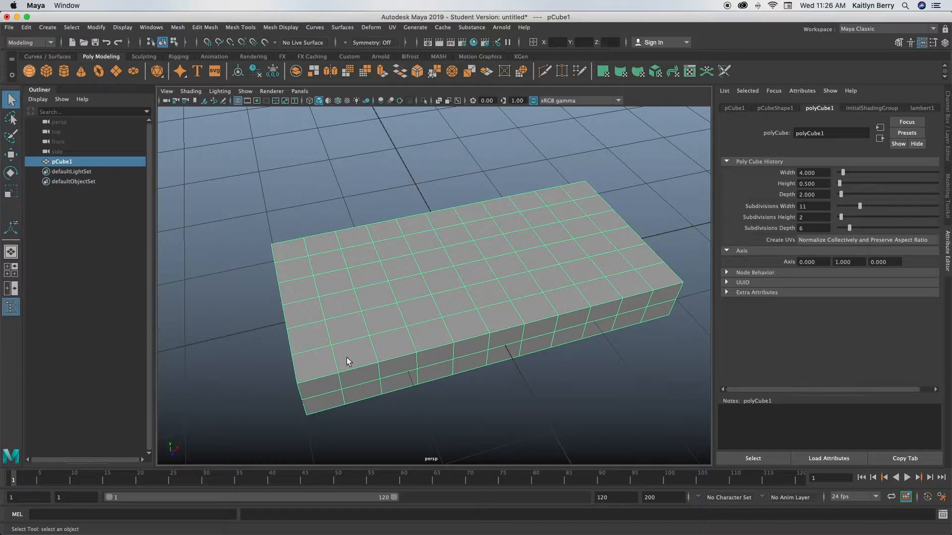
mouse_move(383, 347)
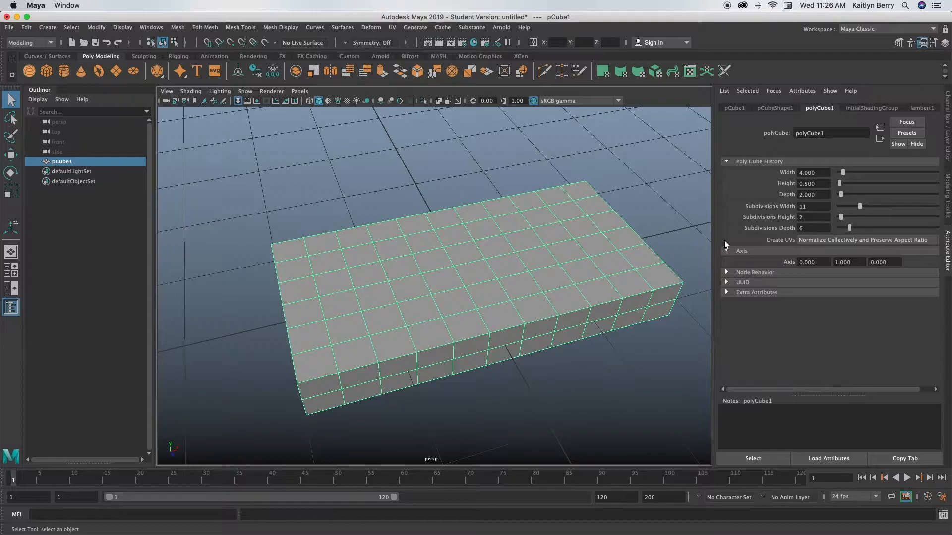
triple_click(813, 206)
type("13")
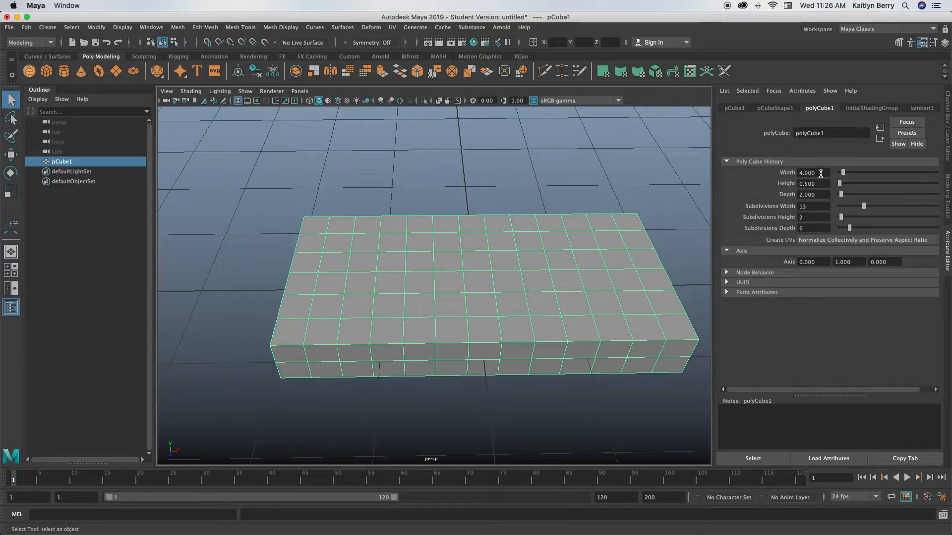
mouse_move(514, 244)
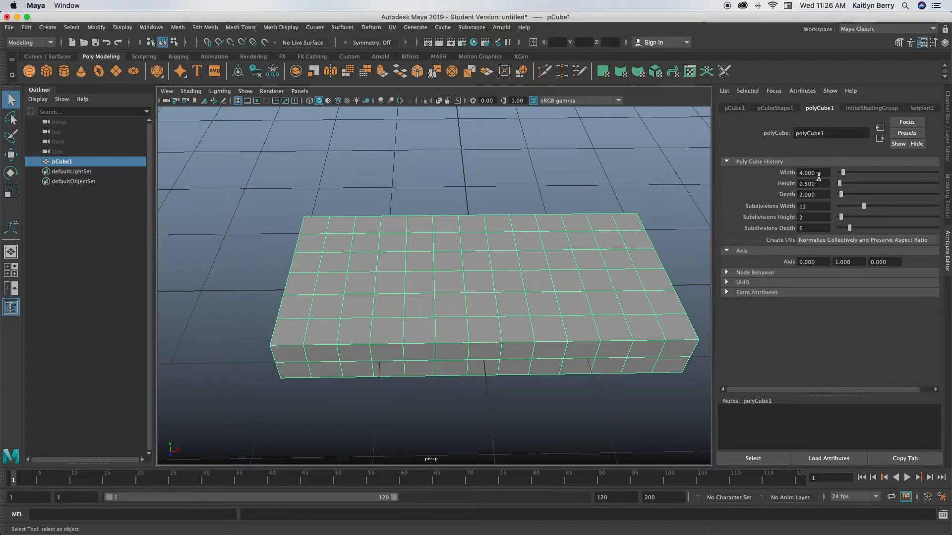
triple_click(810, 172)
type("6.000")
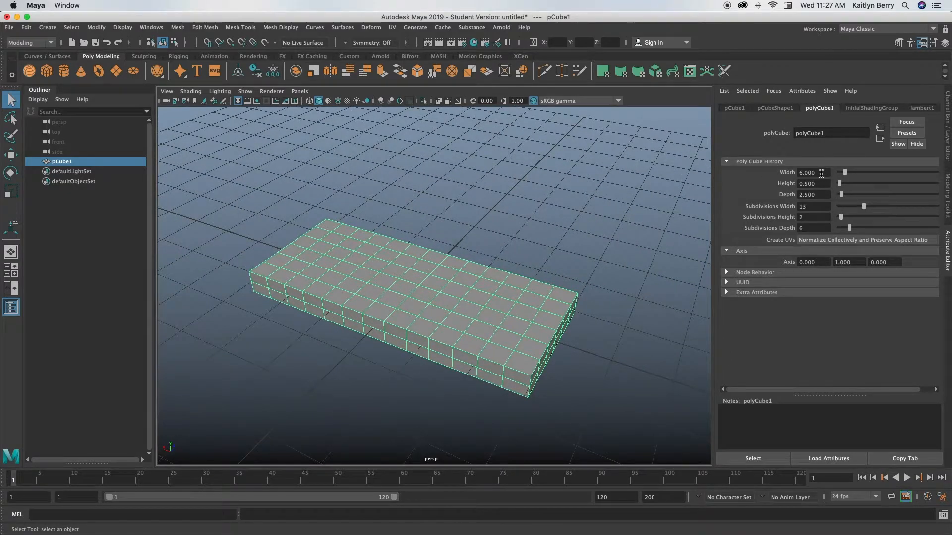
mouse_move(819, 194)
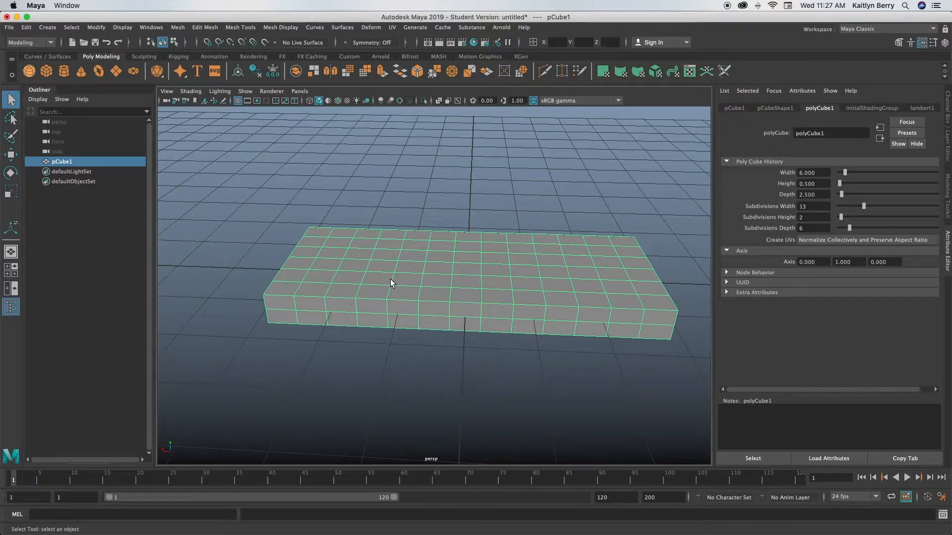
right_click(389, 283)
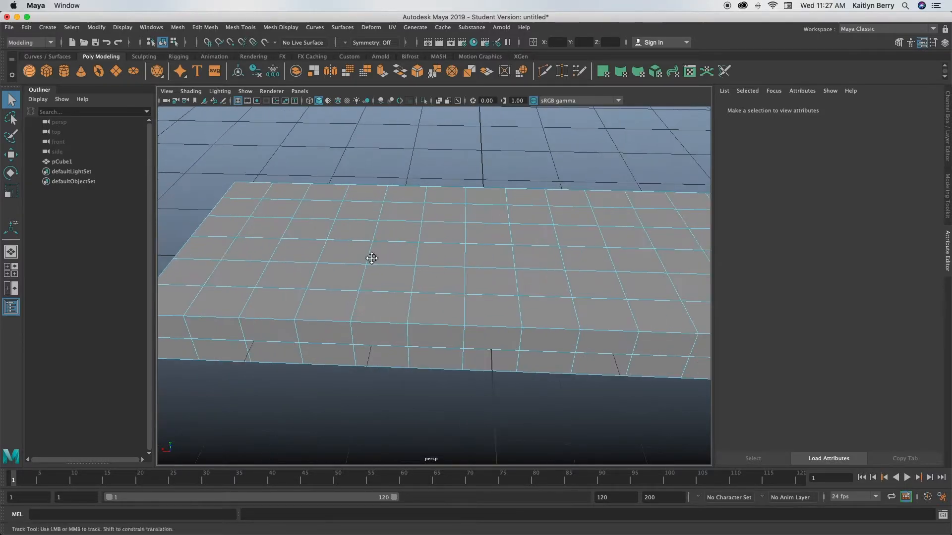
Step: In face mode, select top pip faces and extrude them with a 0.15 offset inset
left_click(341, 268)
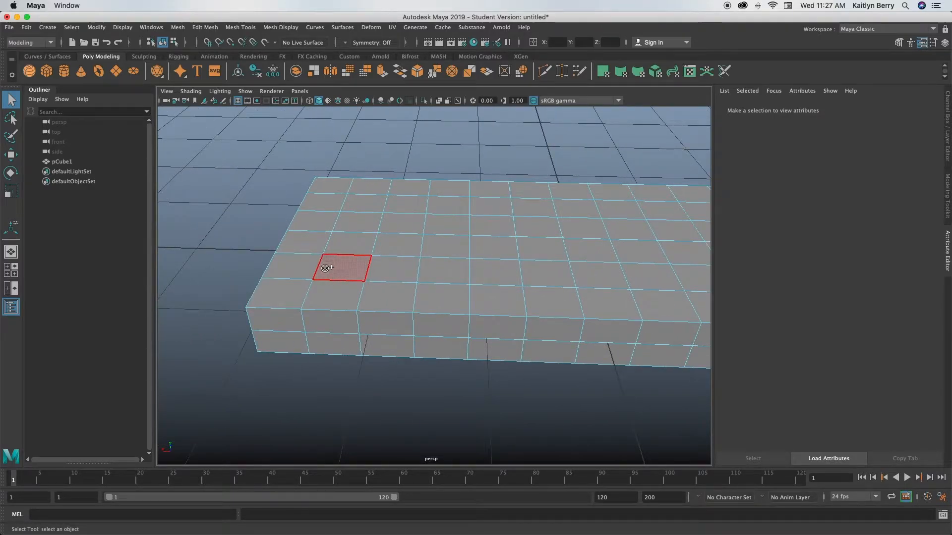
left_click(409, 187)
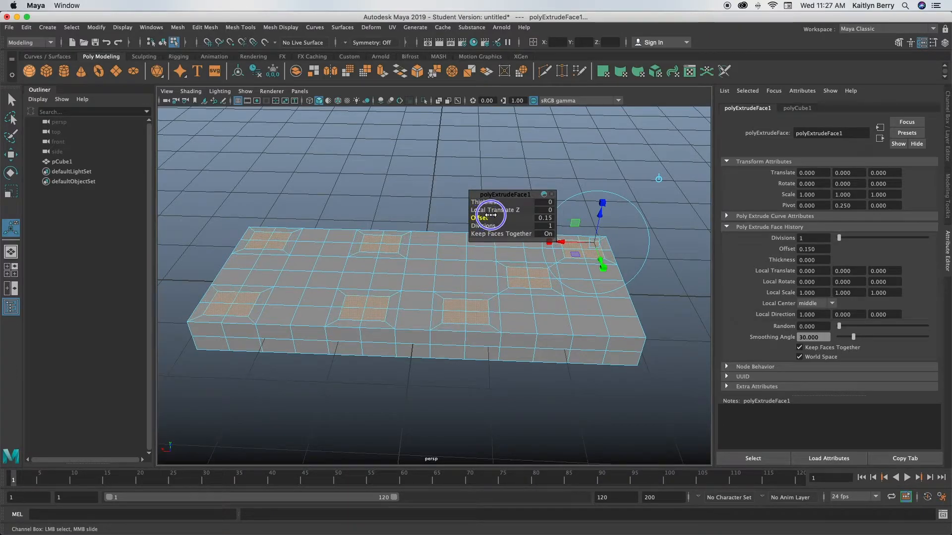
left_click_drag(492, 216, 479, 215)
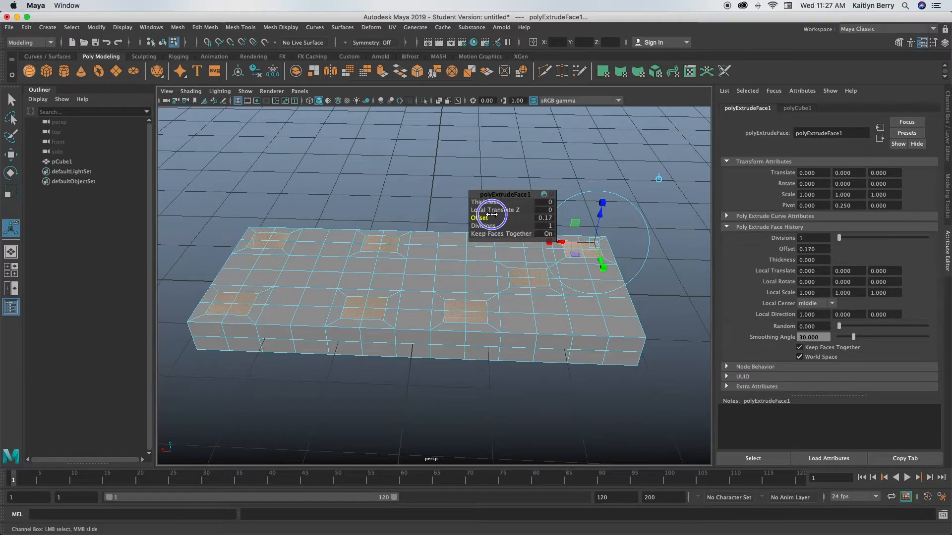
left_click_drag(491, 218, 486, 218)
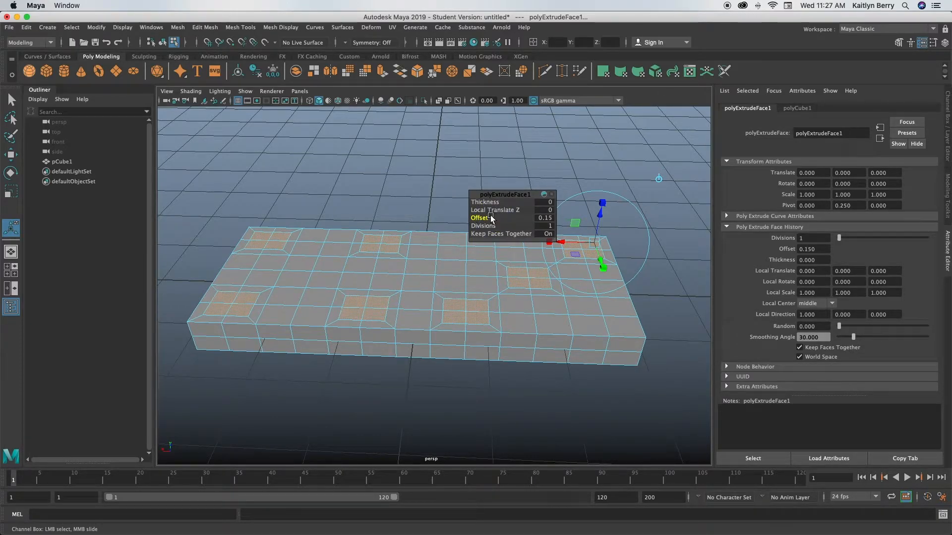
mouse_move(504, 224)
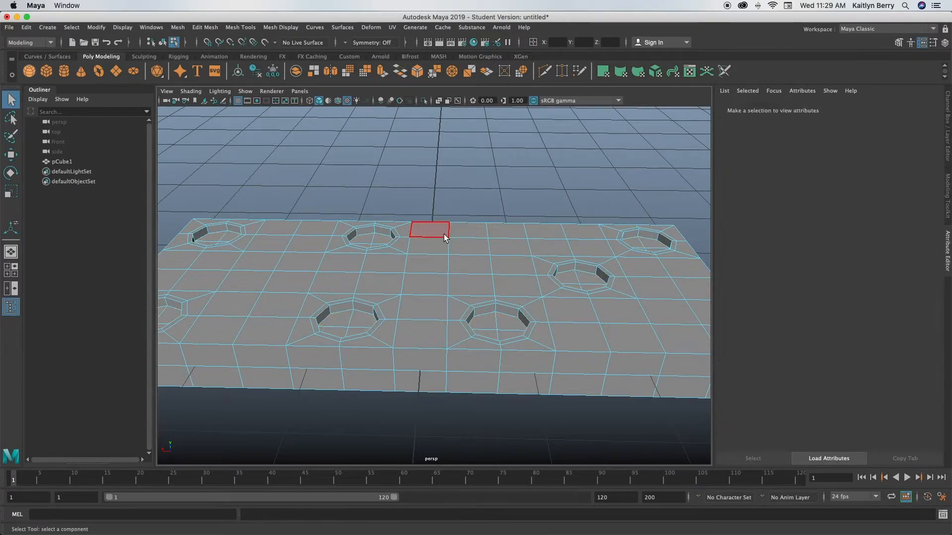
Step: Select the middle row of faces and extrude it inward with Local Translate Z for the groove
left_click(467, 246)
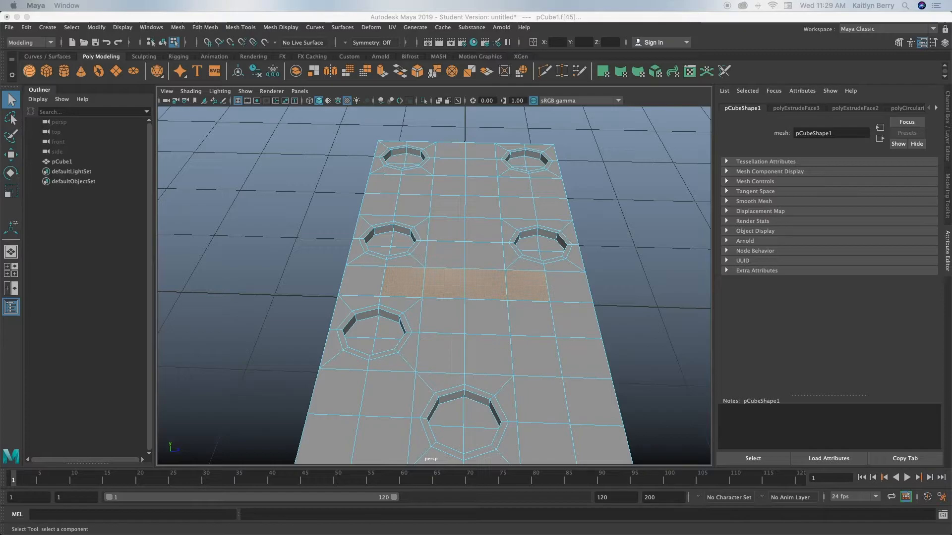
left_click(361, 285)
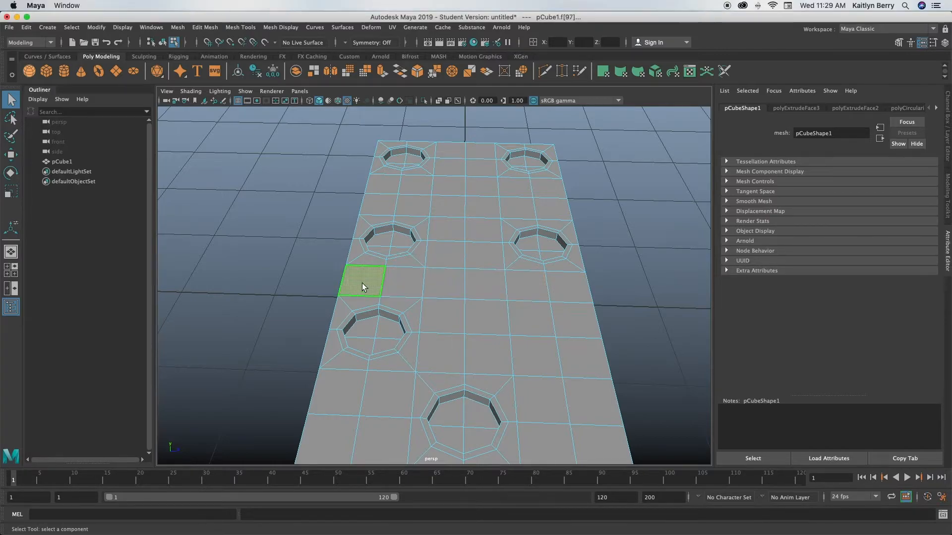
left_click(362, 280)
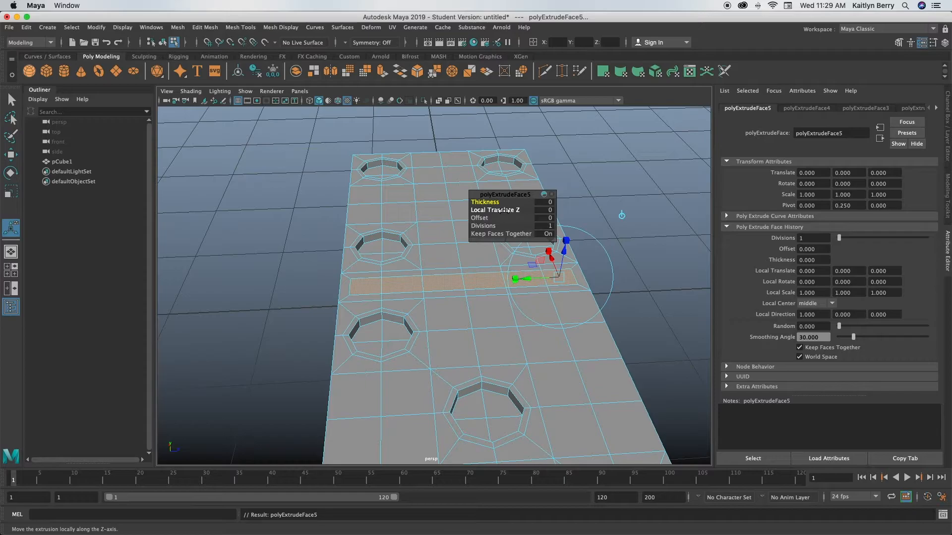
left_click_drag(516, 211, 497, 210)
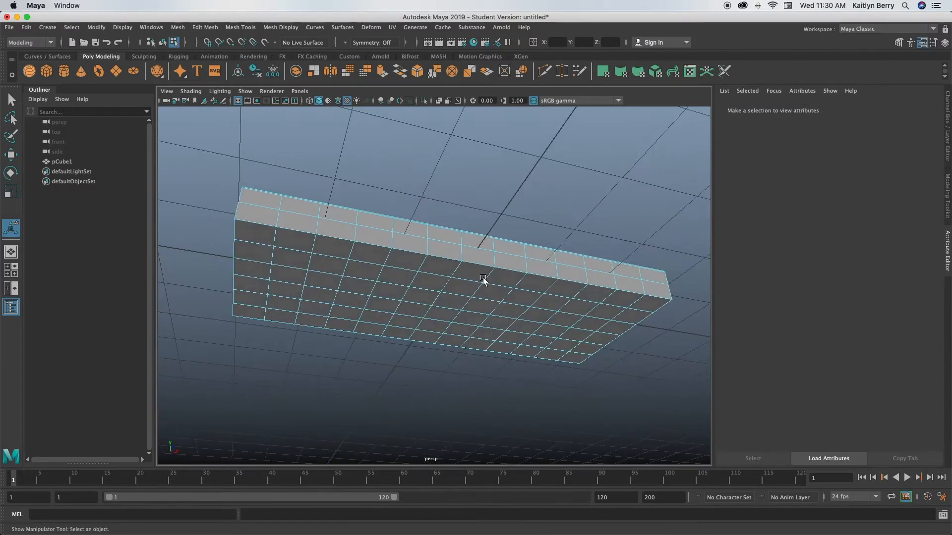
Step: Select the whole block and bevel its edges with Fraction 0.1 and 2 segments
left_click(234, 255)
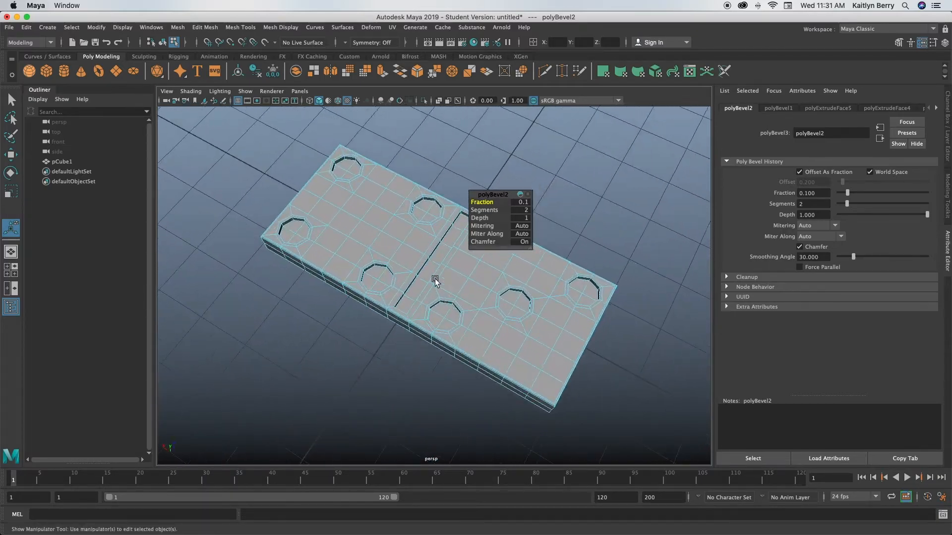
Step: Return to object mode, enable smooth preview and select the whole domino
right_click(434, 281)
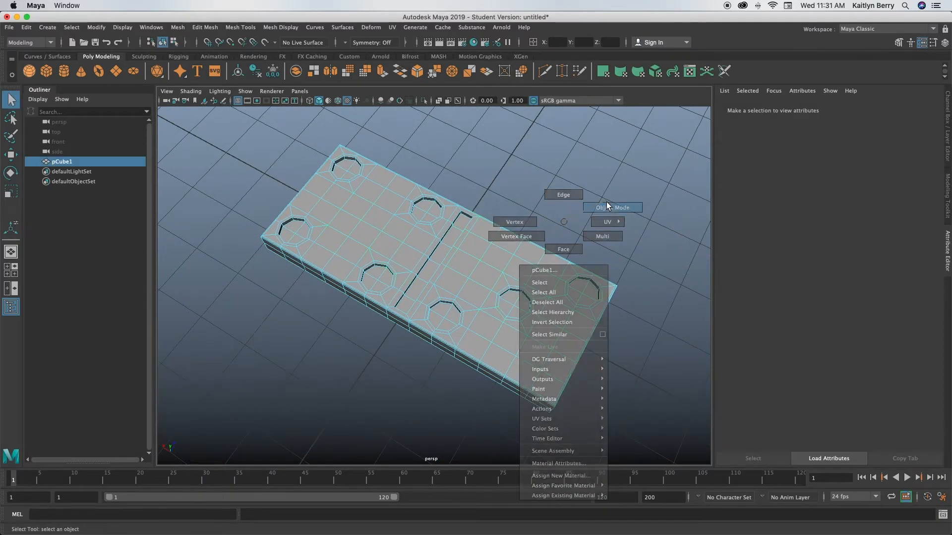
left_click(612, 207)
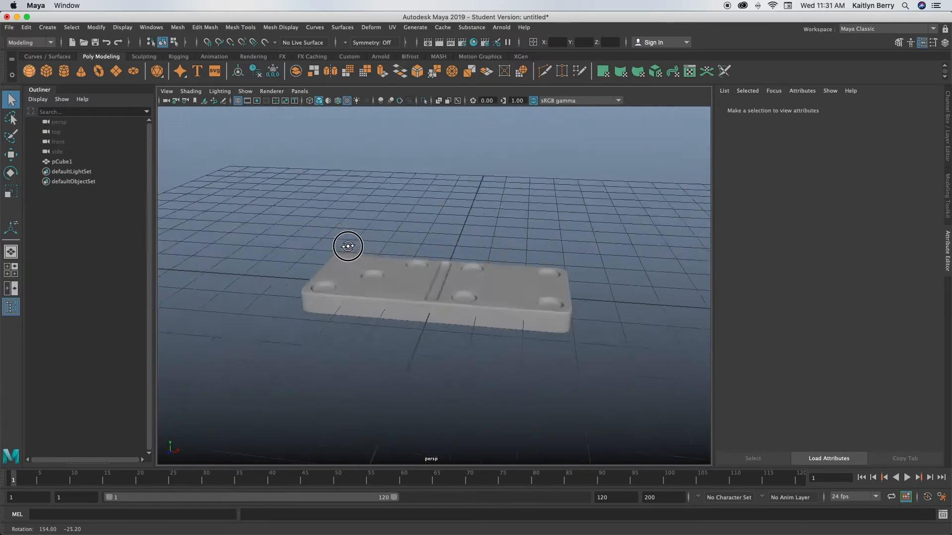
left_click(434, 292)
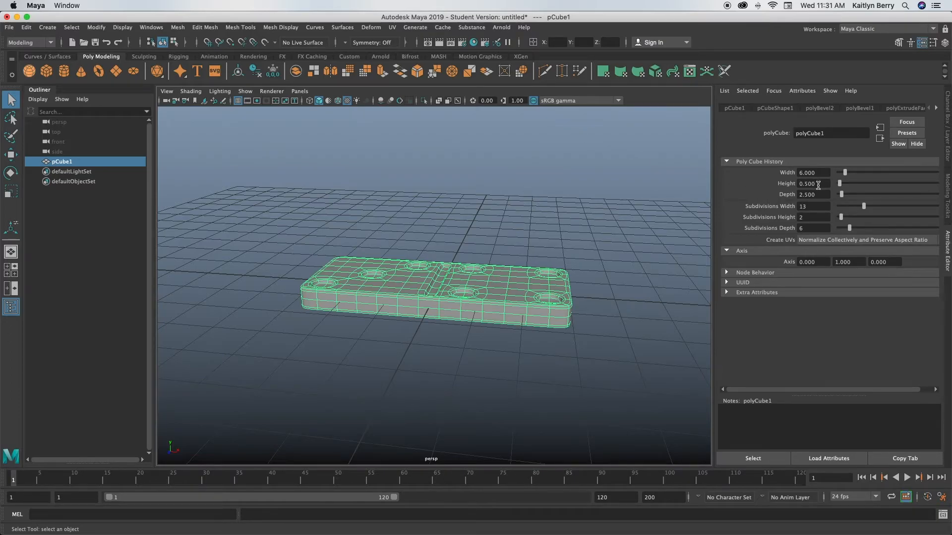